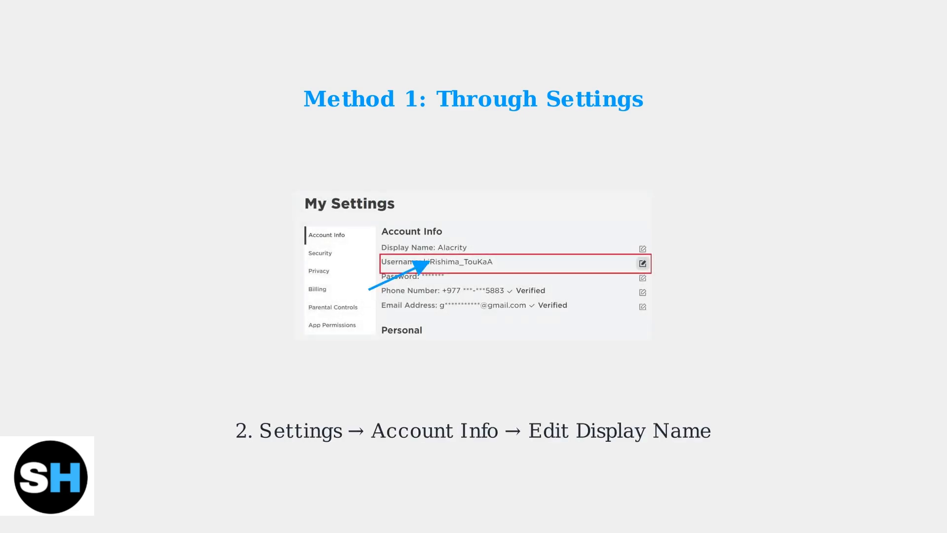
Advance past 'Method 1: Through Settings' to the 'Enter Your New ID' keyboard slide
click(643, 262)
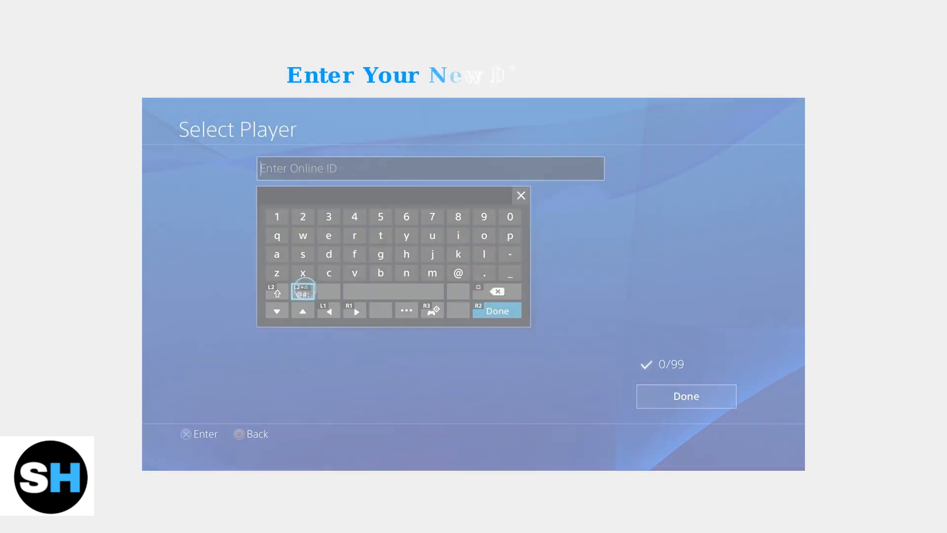